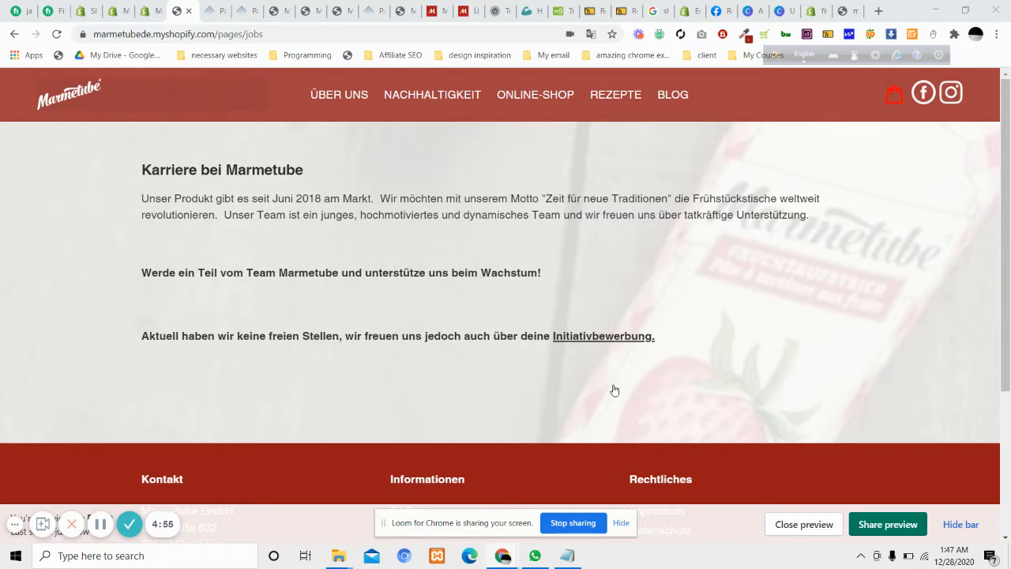
mouse_move(448, 243)
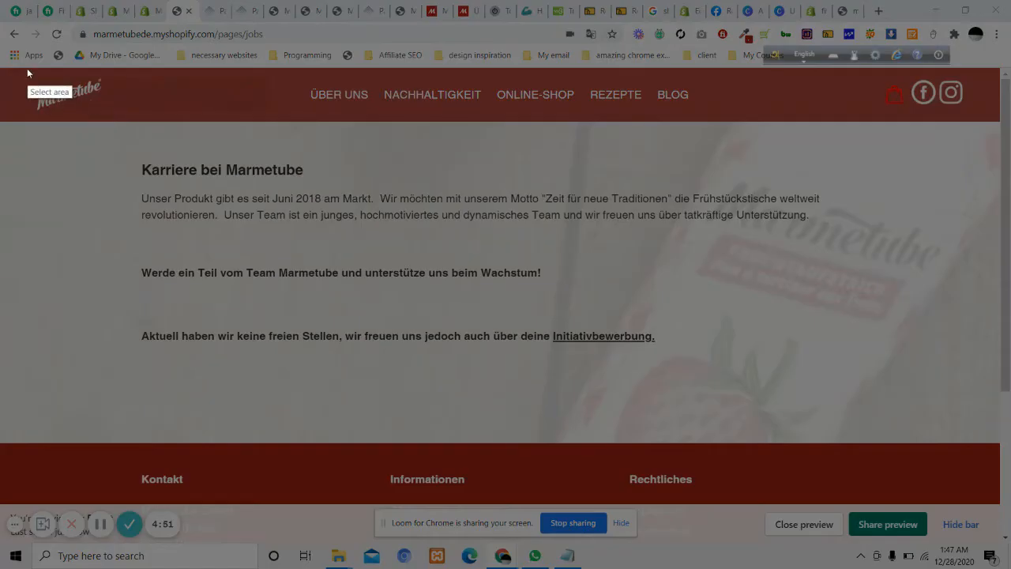
Leave the storefront preview and return to the Debut theme.css editor showing footer rules.
drag(25, 71, 283, 117)
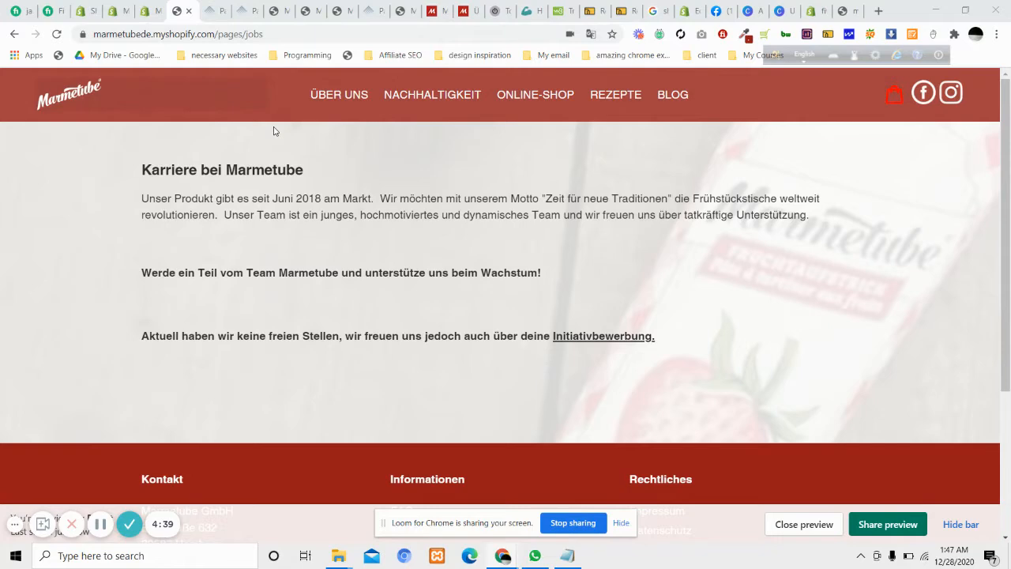
scroll(down, 3)
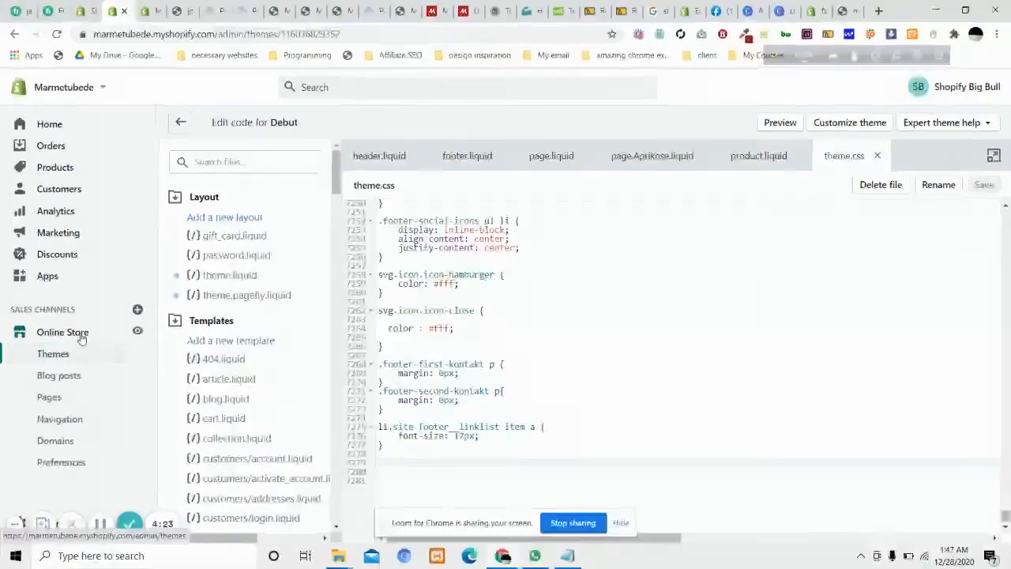
From Themes, use Debut's Actions > Edit code to reopen the code editor.
click(54, 354)
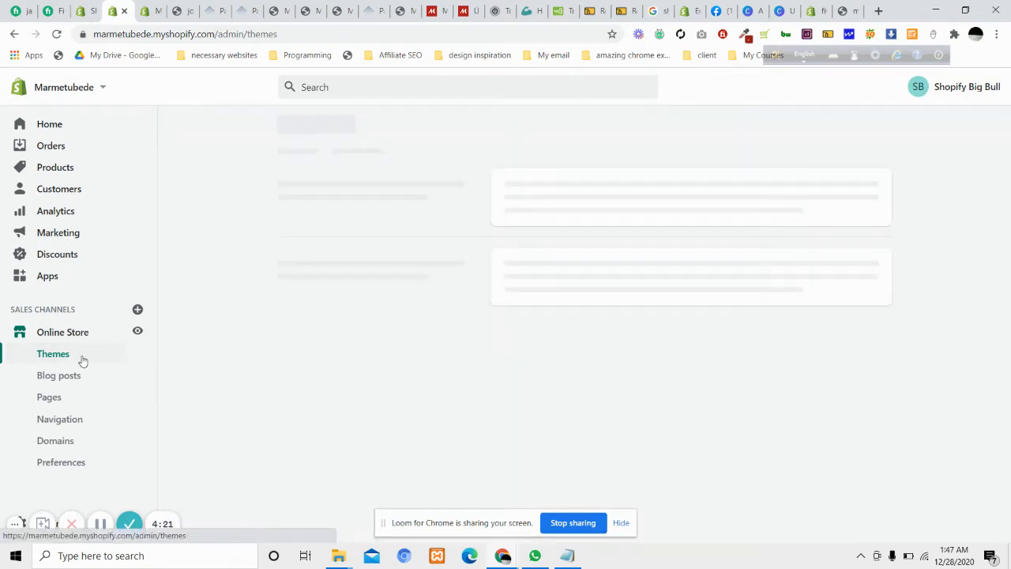
mouse_move(729, 283)
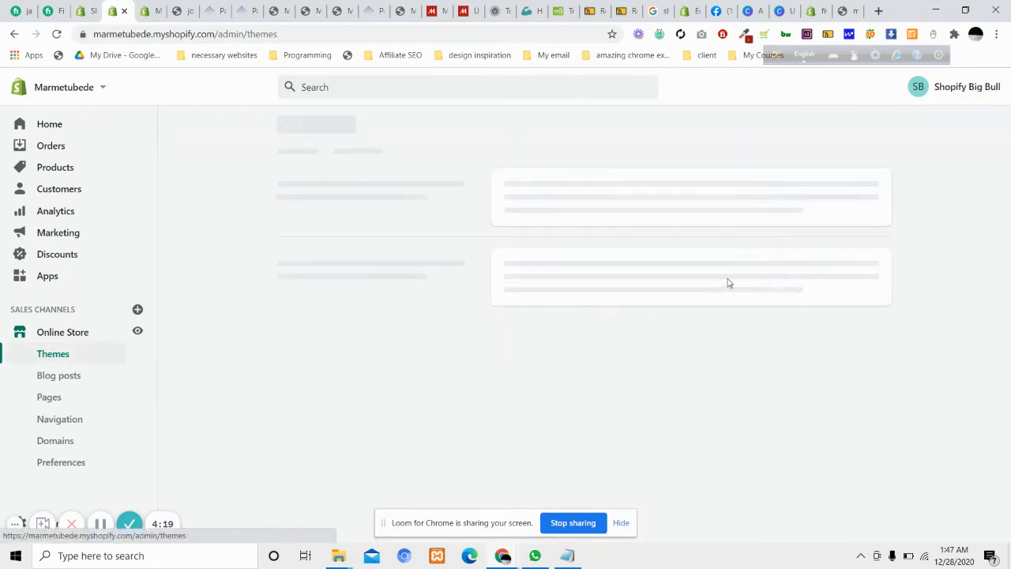
click(766, 278)
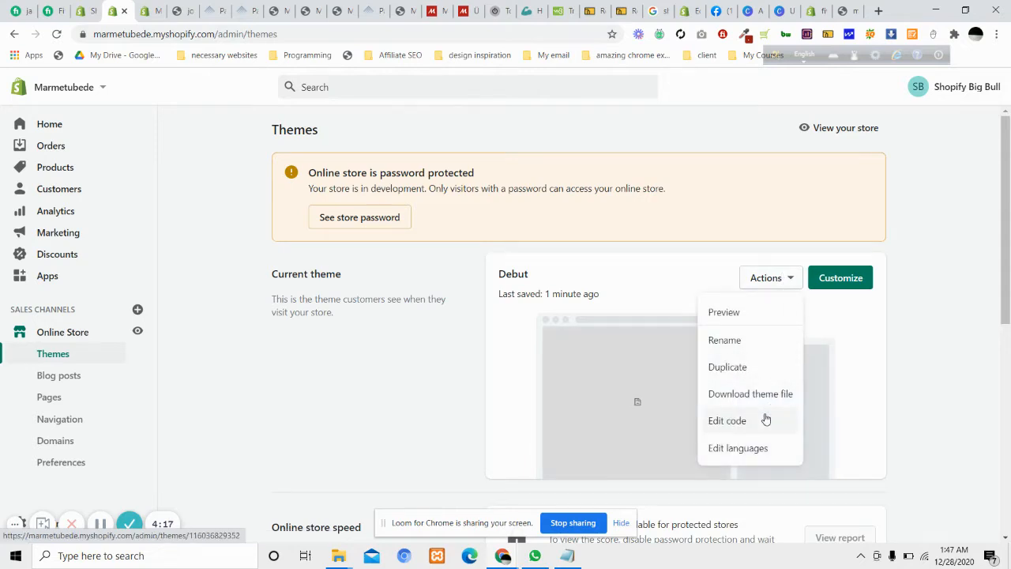
click(727, 421)
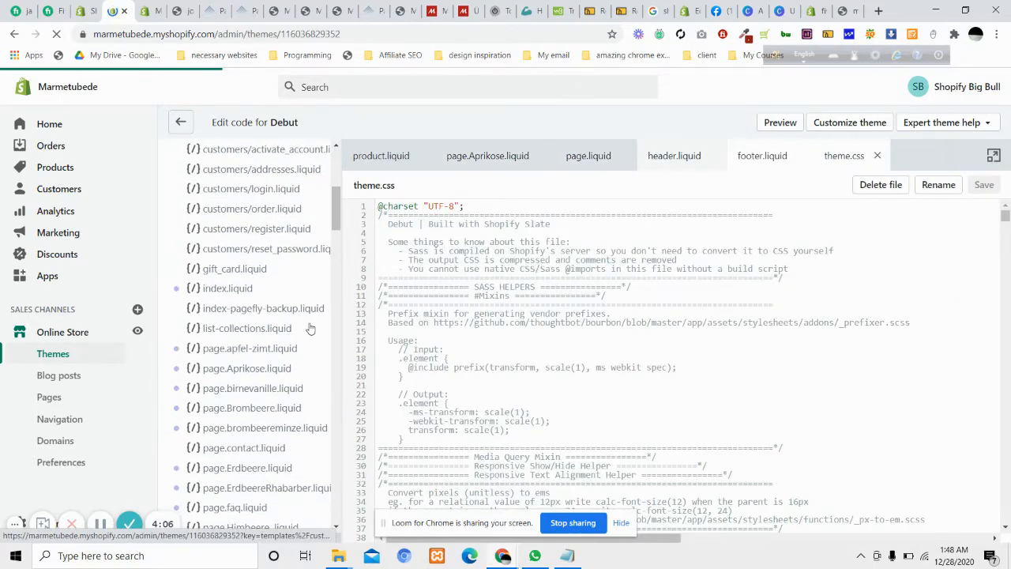
Scroll theme.css to its end after the 17px footer link rule.
scroll(down, 3)
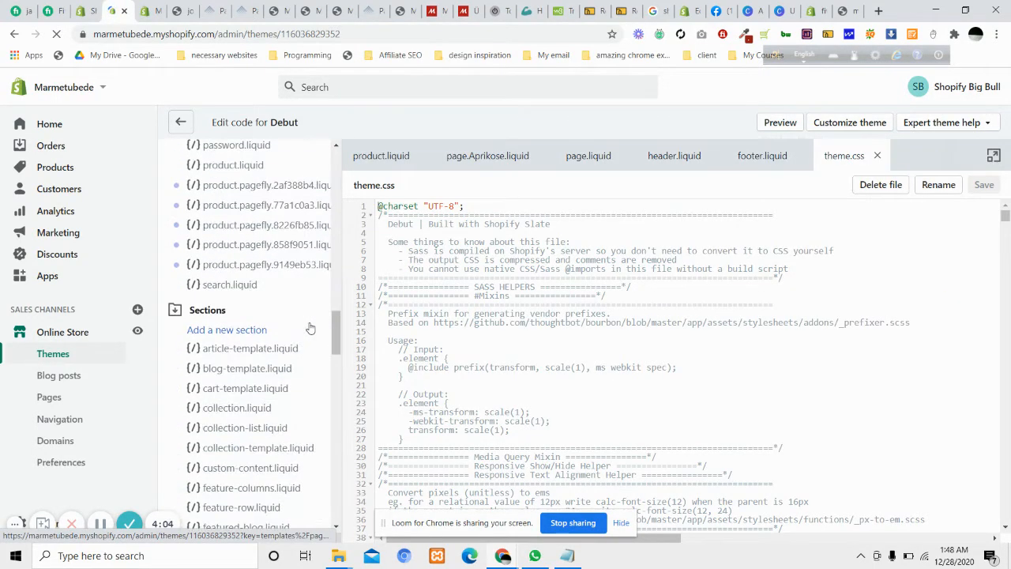
scroll(down, 3)
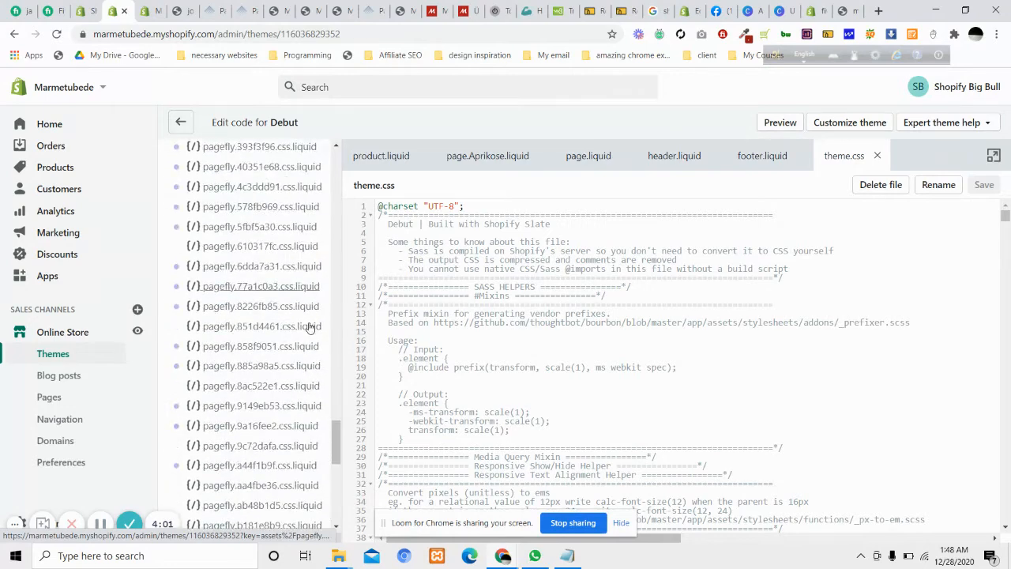
scroll(down, 3)
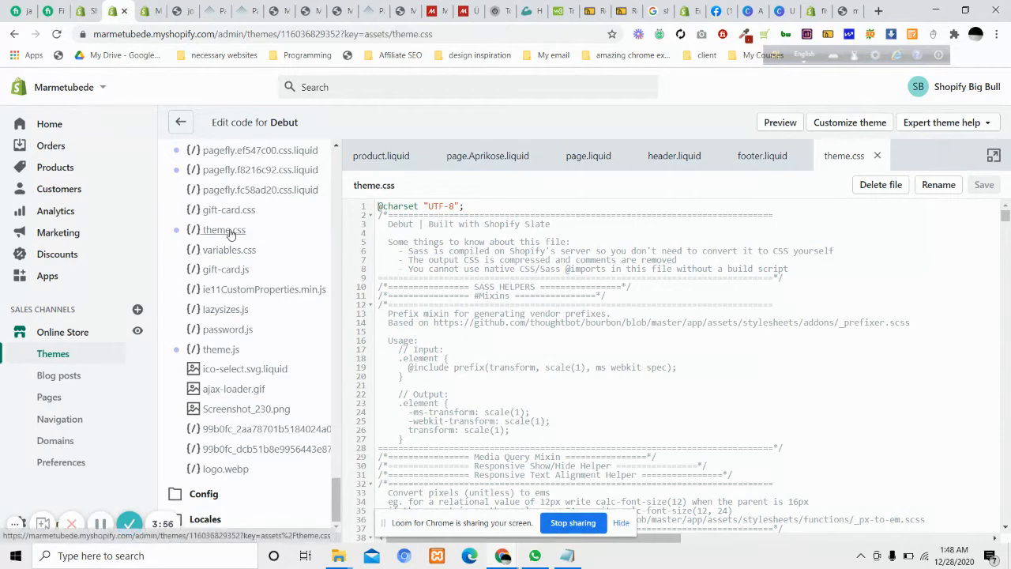
scroll(down, 3)
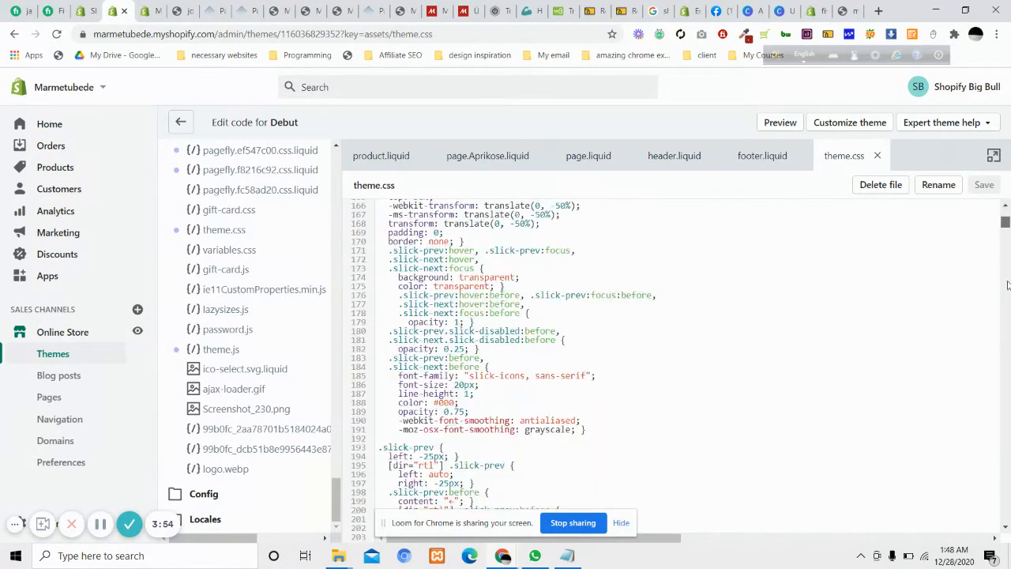
scroll(down, 3)
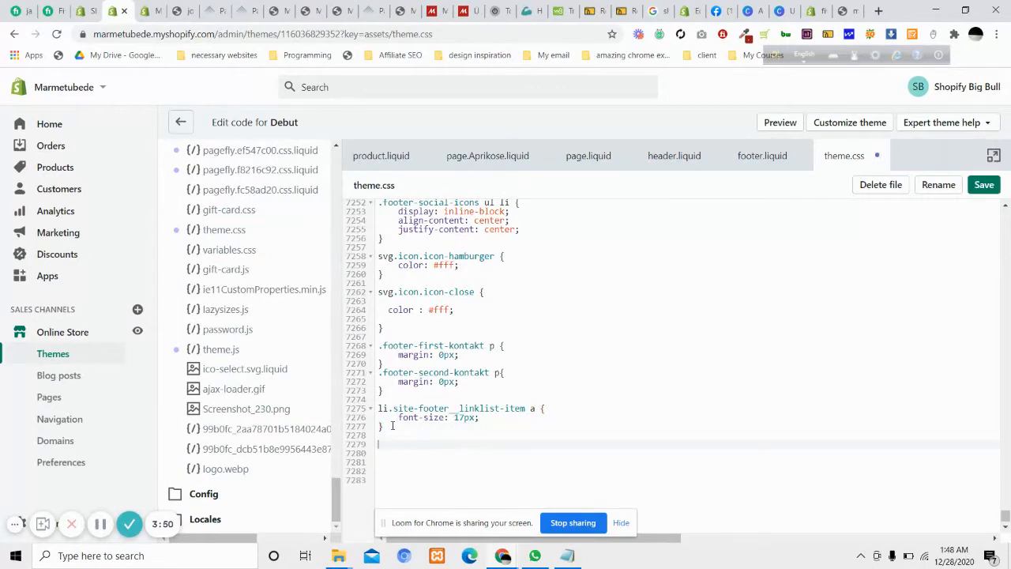
Add the .site-header__logo-image rule with transparent background and no animation, and save.
text(.site-header__logo-image{)
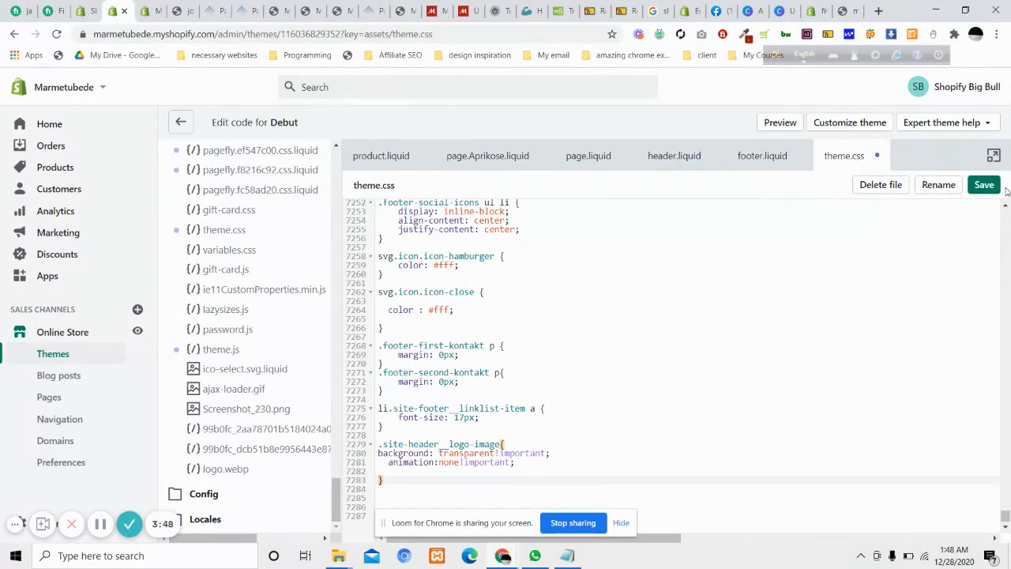
click(985, 183)
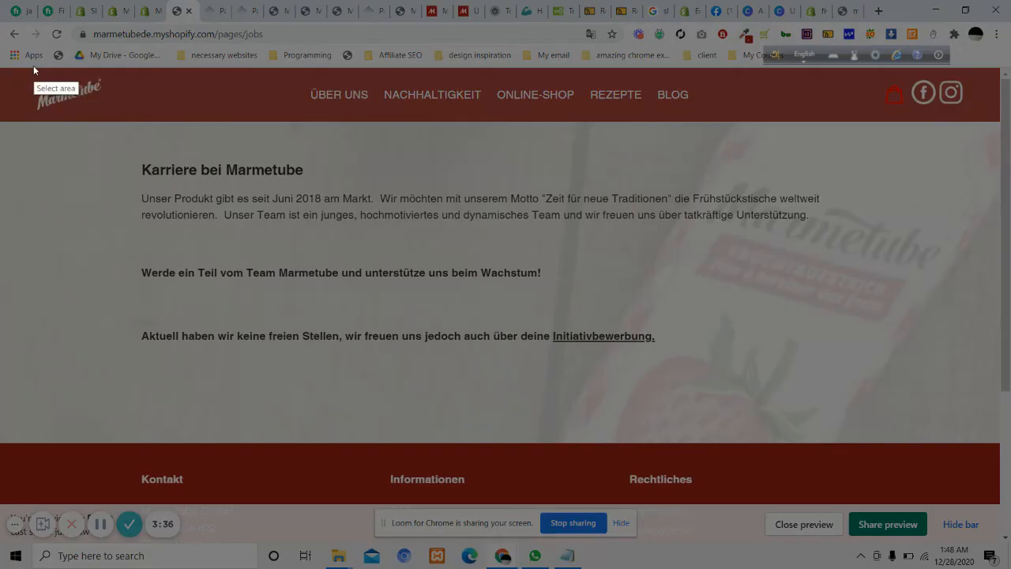
drag(22, 74, 308, 139)
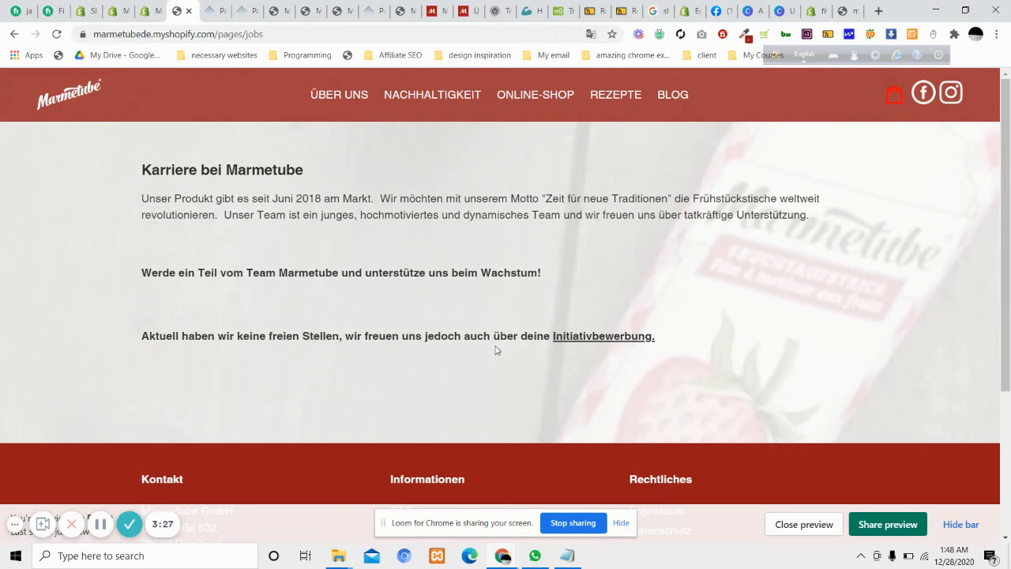
mouse_move(561, 386)
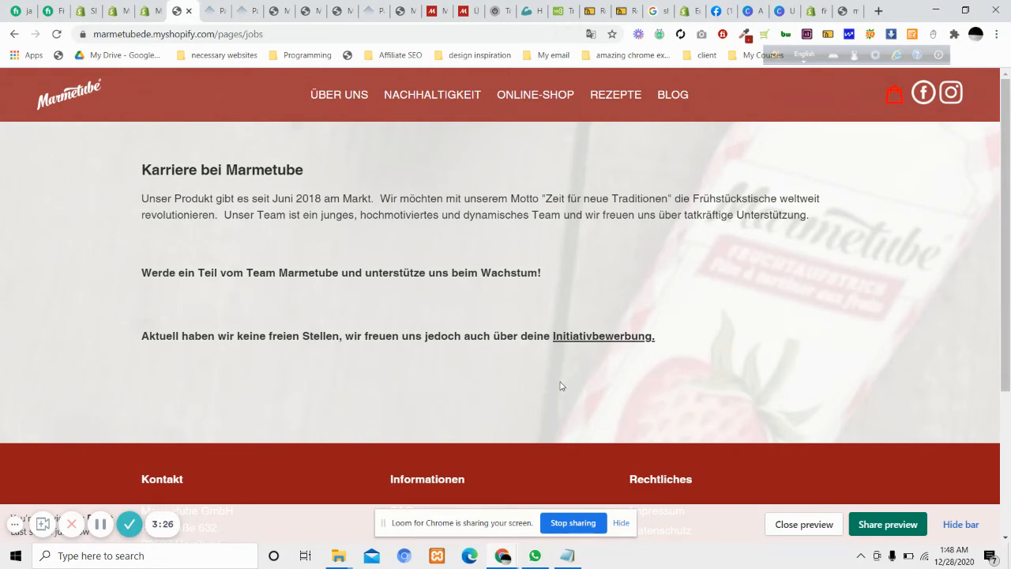
mouse_move(368, 411)
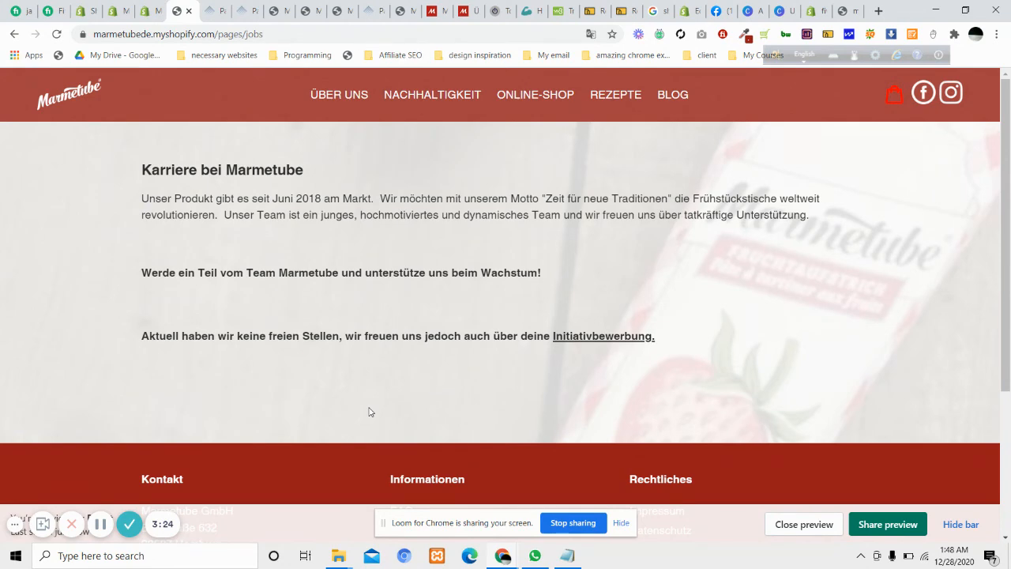